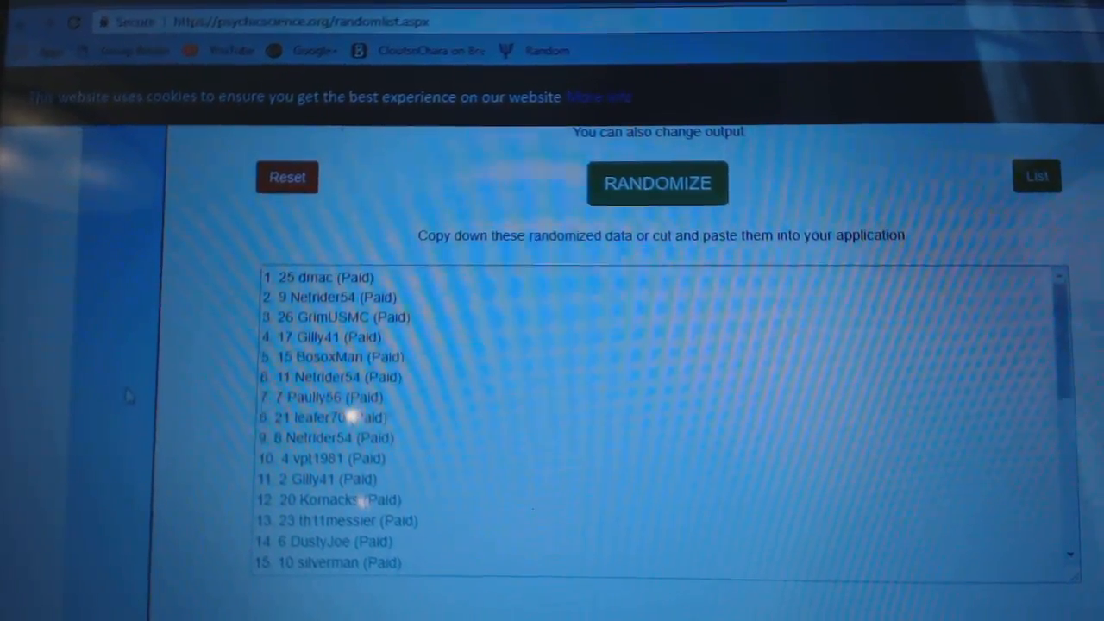
- Randomize the pasted list of paid participant names
click(657, 183)
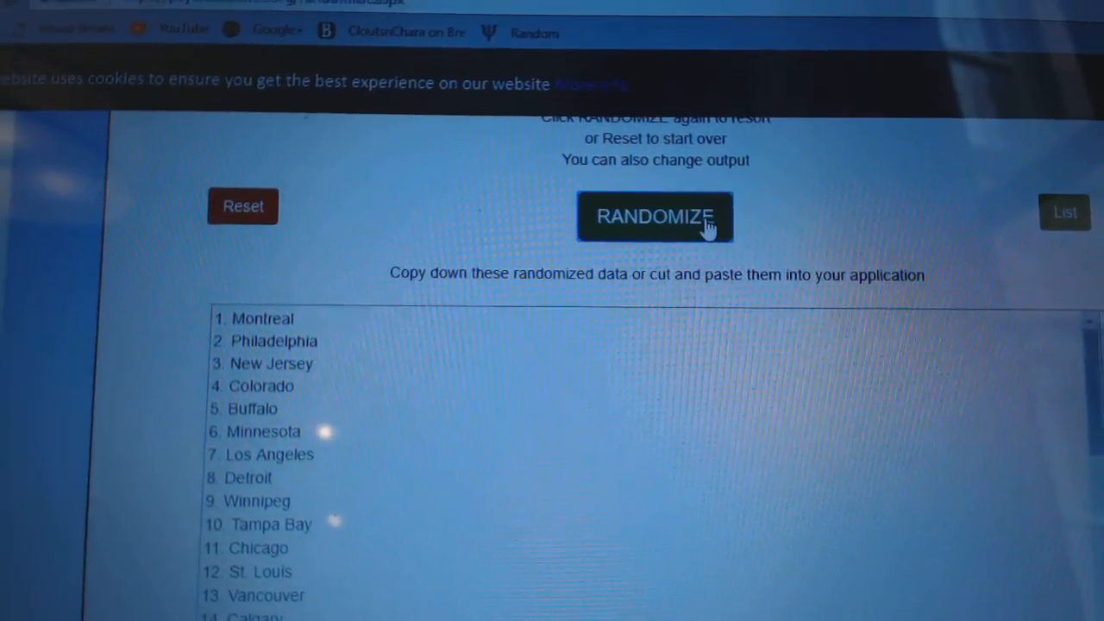
- Randomize the list of NHL team cities
click(655, 217)
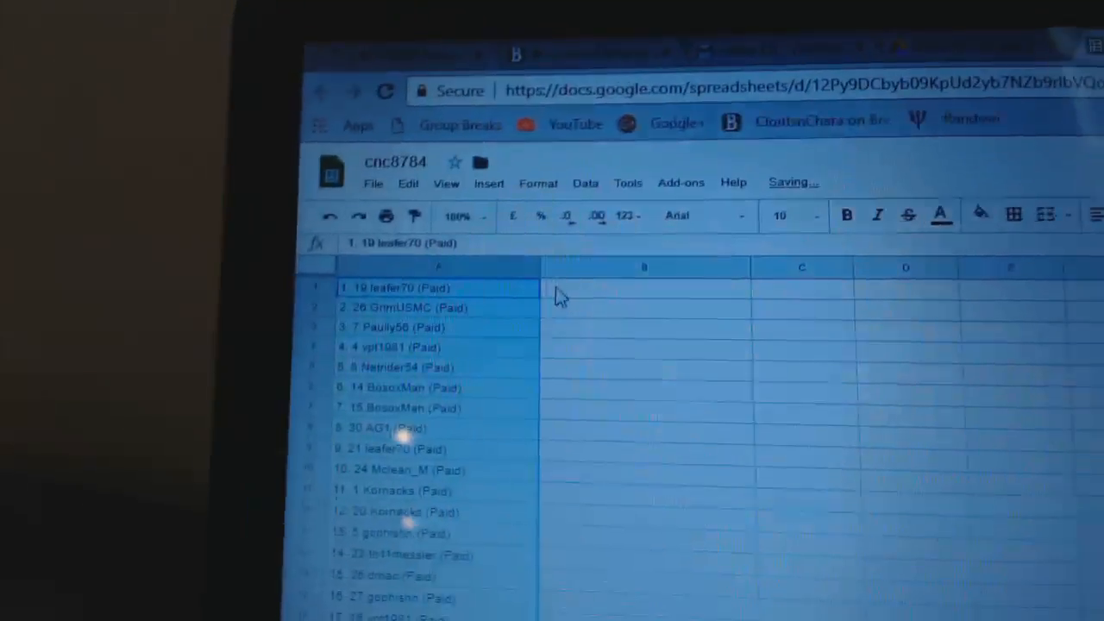
- Paste the shuffled team list into column B beside the participant names and review the pairings
click(601, 290)
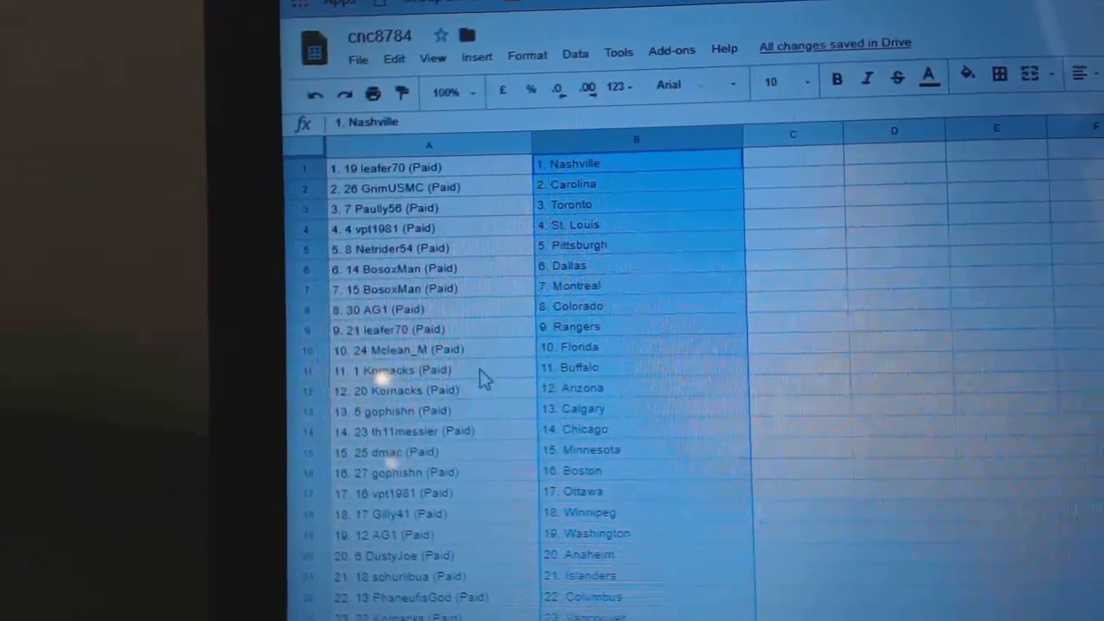
scroll(down, 3)
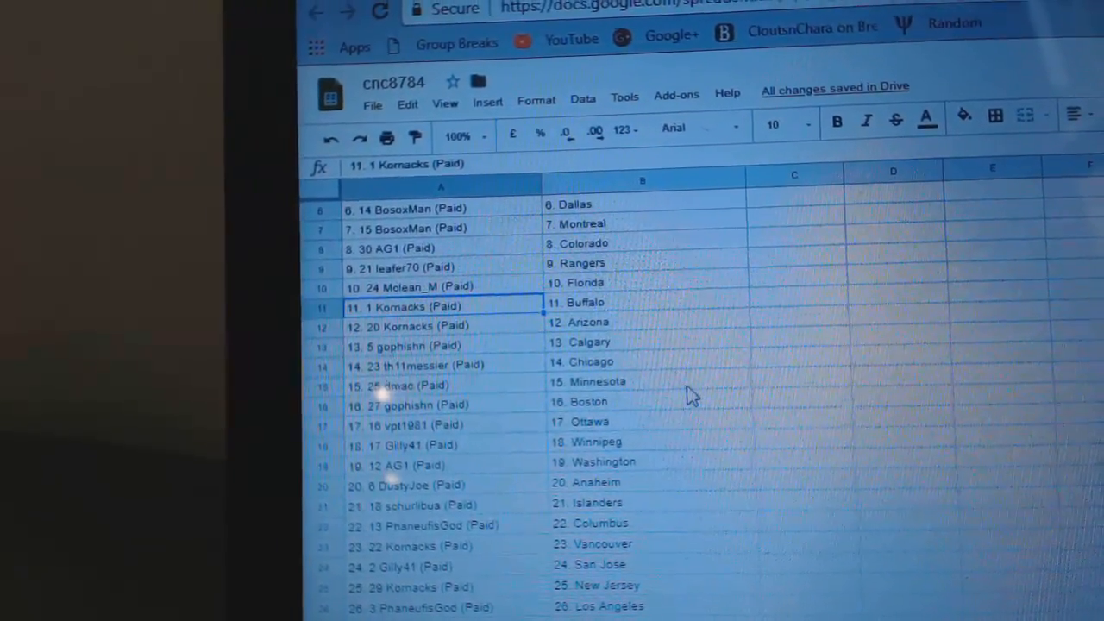